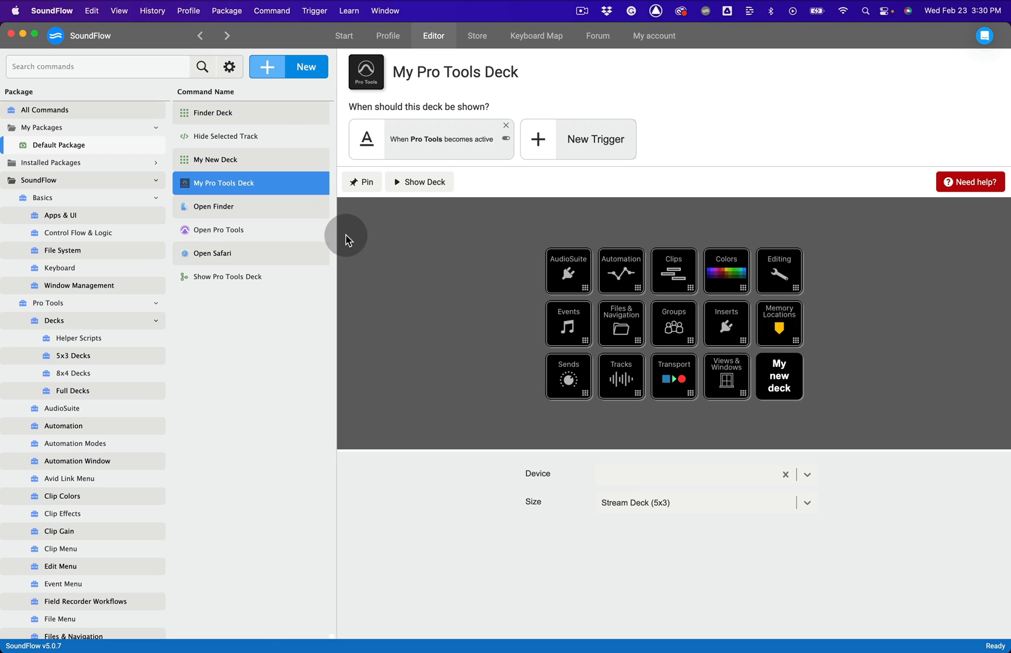
Open the Hide Selected Track script, which calls Pro Tools' Hide Selected Tracks command.
left_click(227, 136)
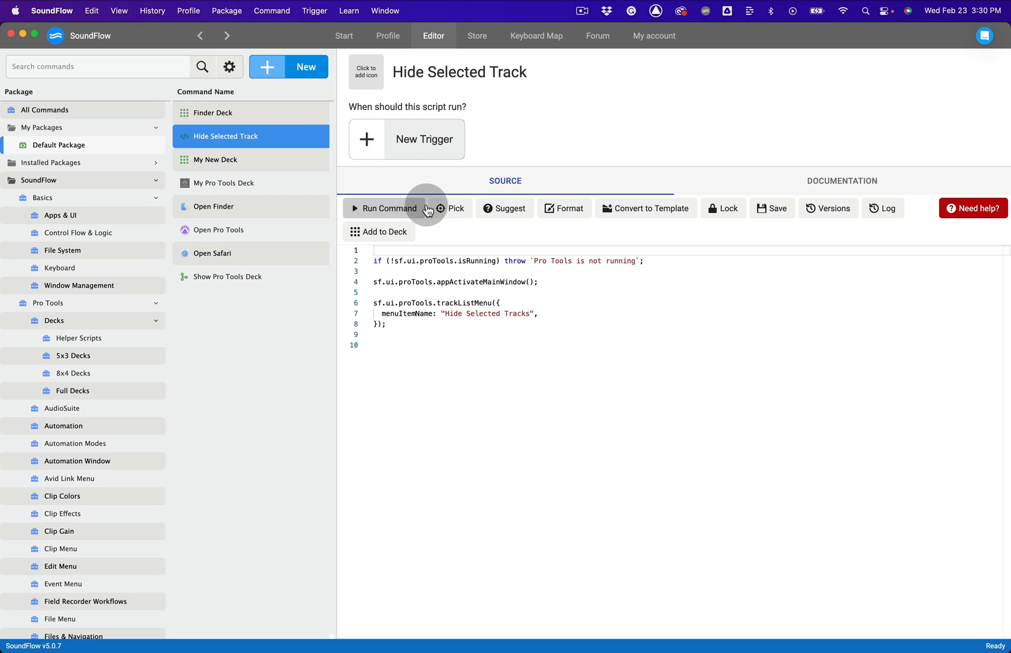
mouse_move(456, 208)
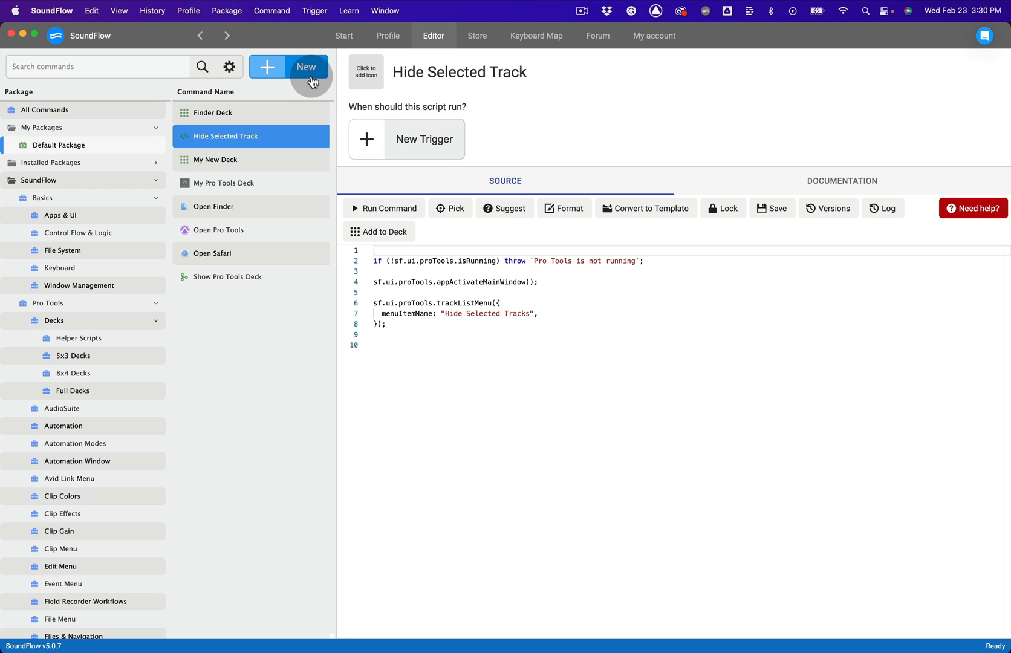
Create a new empty script named 'My Script' in the Default Package.
left_click(306, 67)
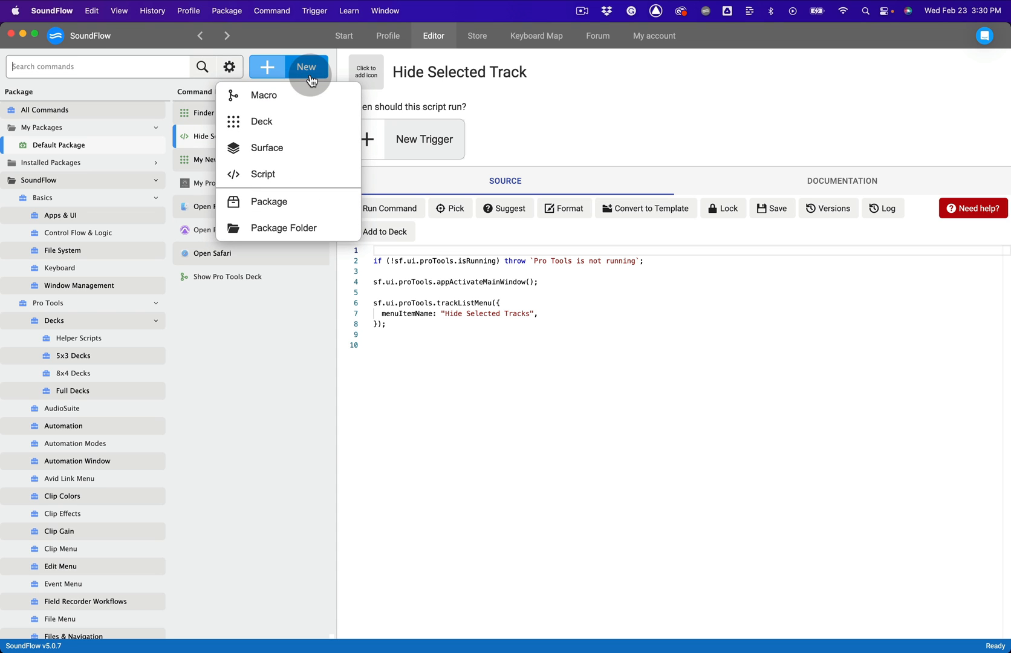
left_click(263, 174)
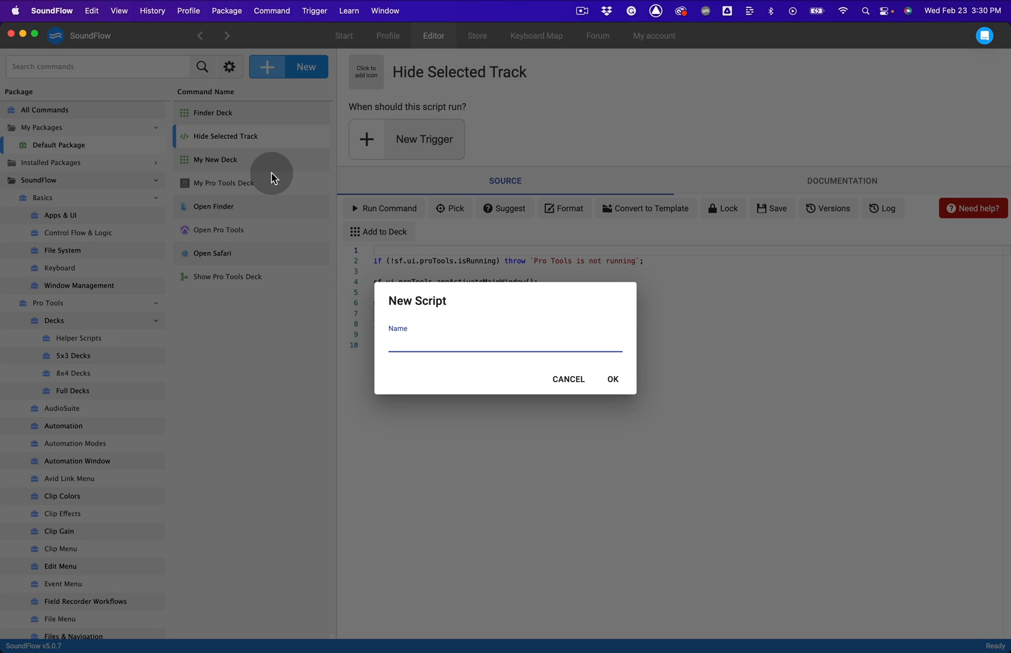
type("My Scri")
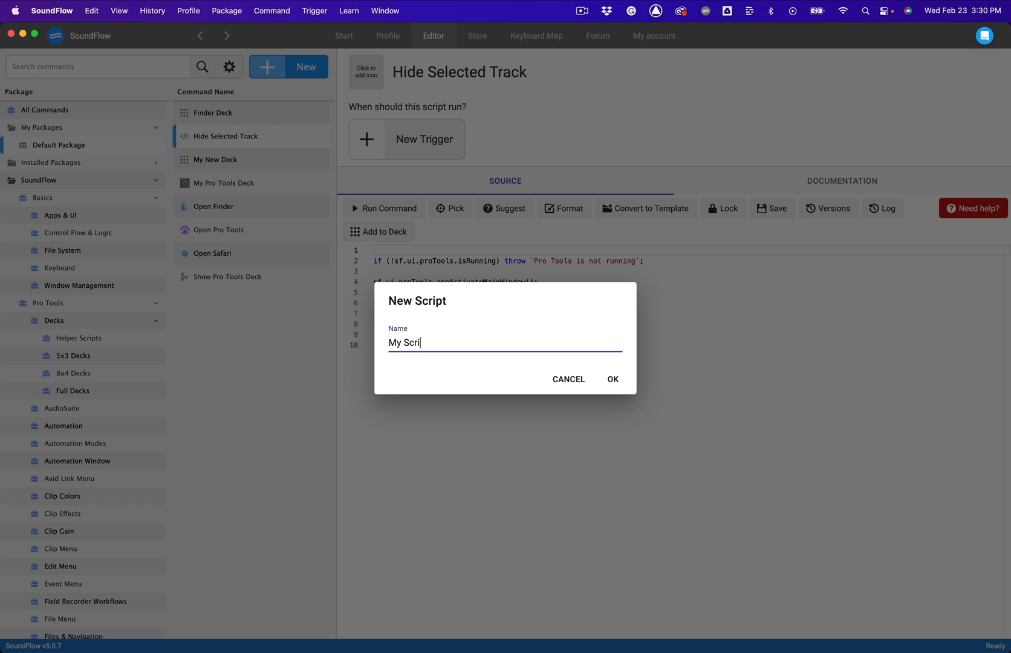
left_click(612, 379)
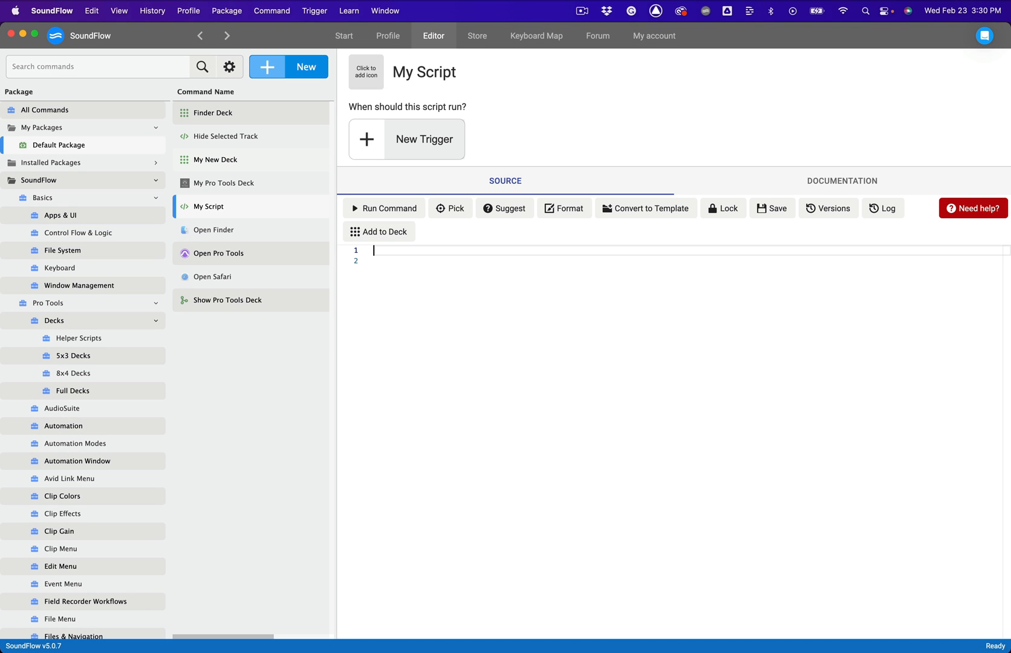
Add a blank line to My Script and start picking a UI element.
key("enter")
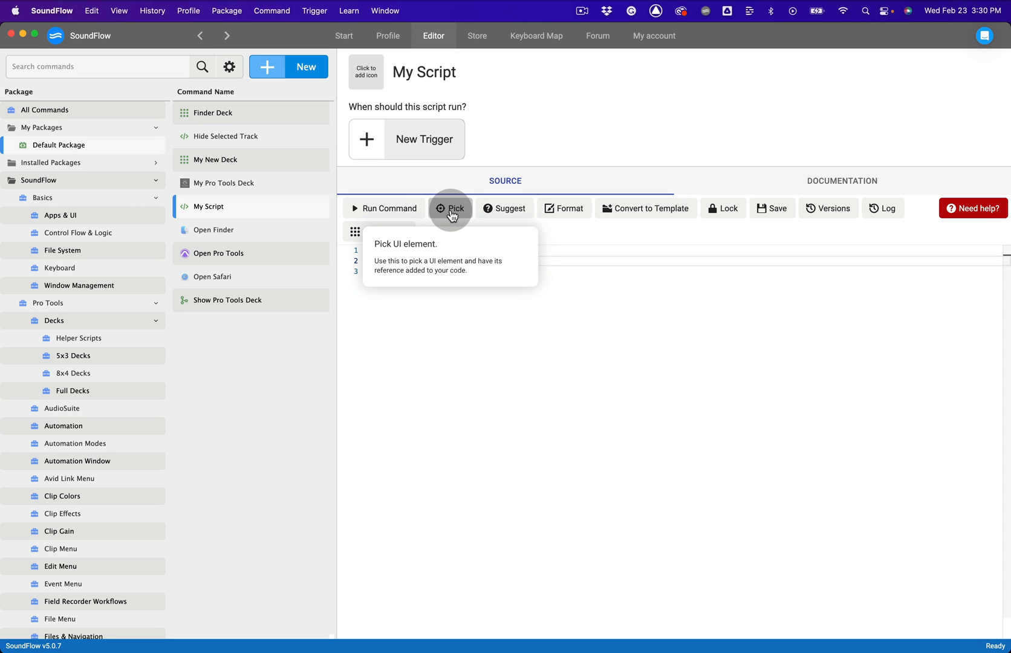
left_click(450, 208)
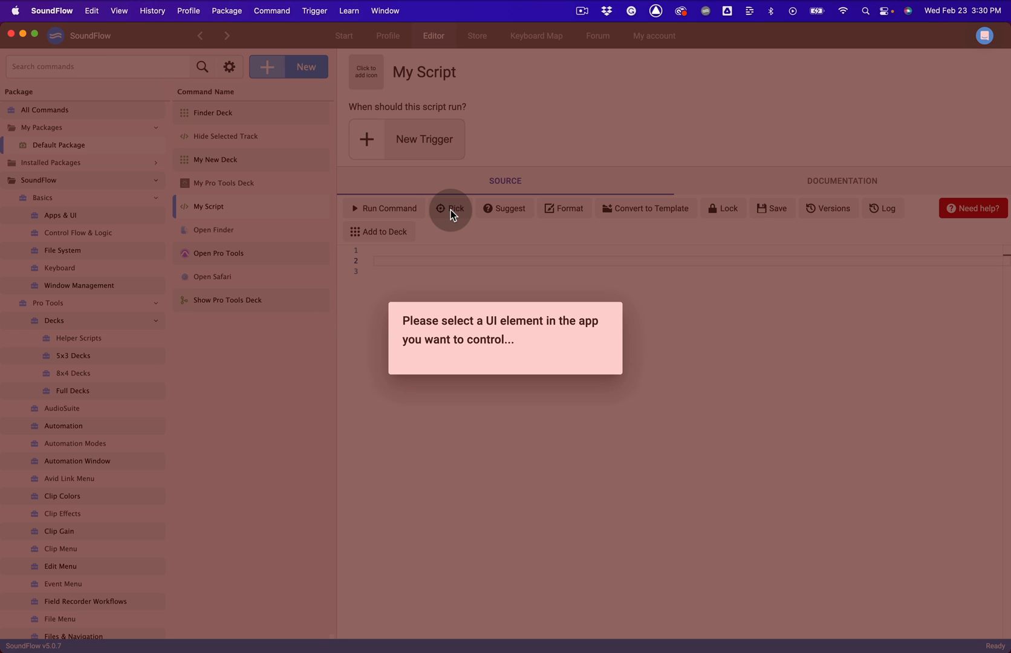
Pick Pro Tools' Grabber tool (Time) button into line 2, then type '.elemen' after it.
key("cmd+tab")
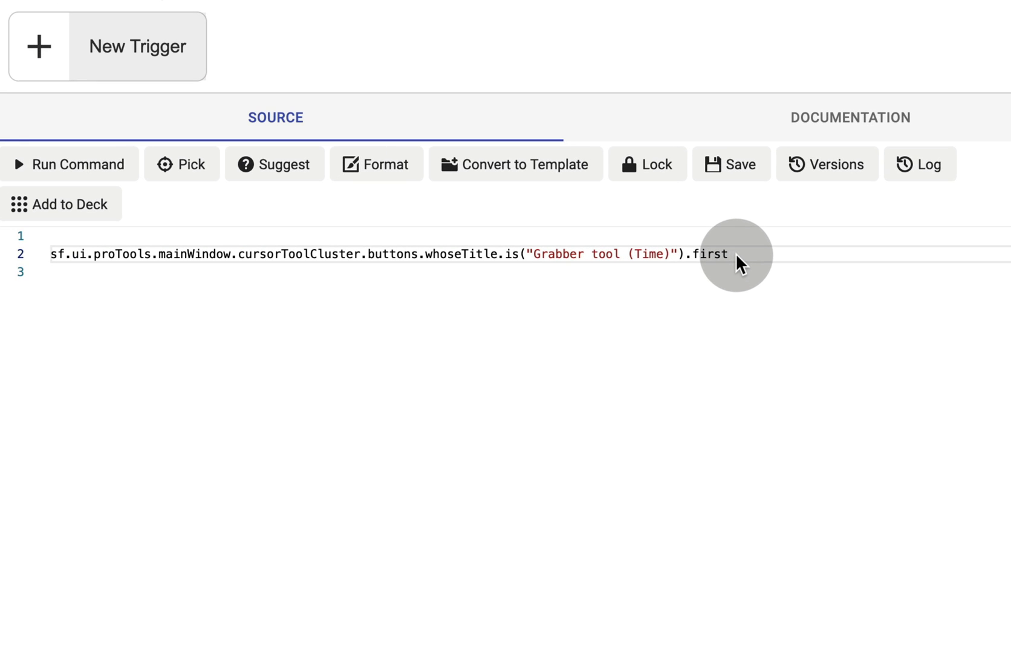
type(".elemen")
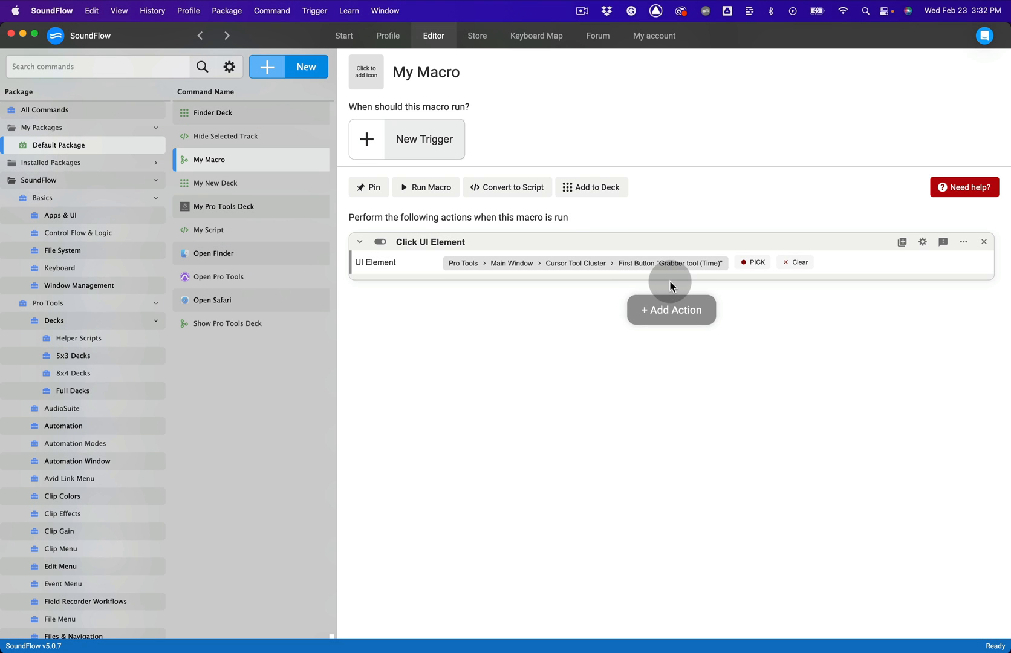
Change the Click UI Element path's last segment to '5. Button'.
left_click(670, 263)
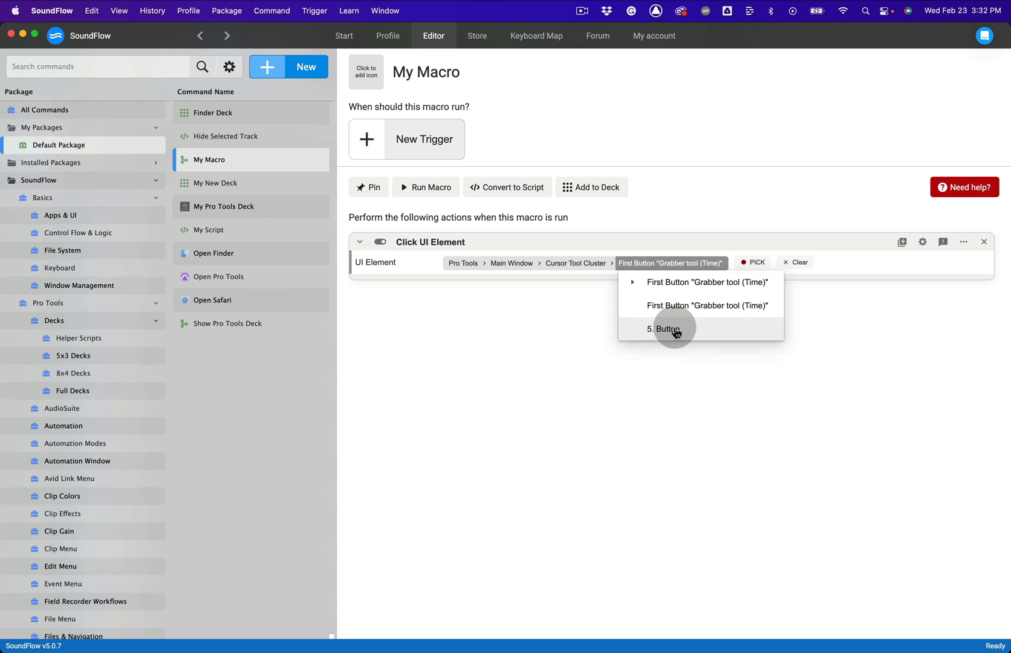
left_click(669, 329)
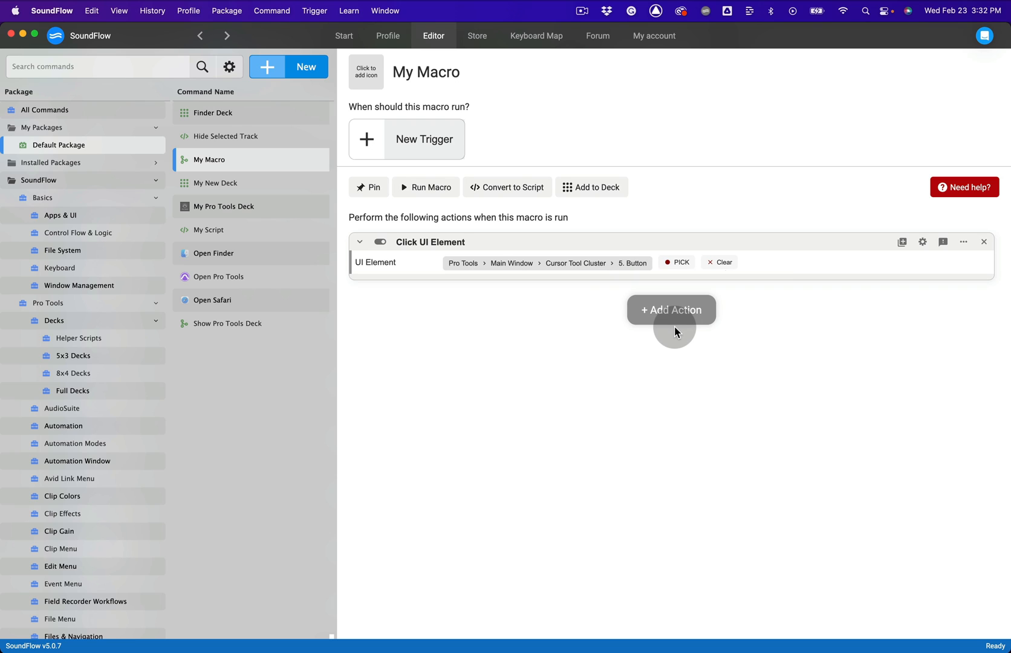